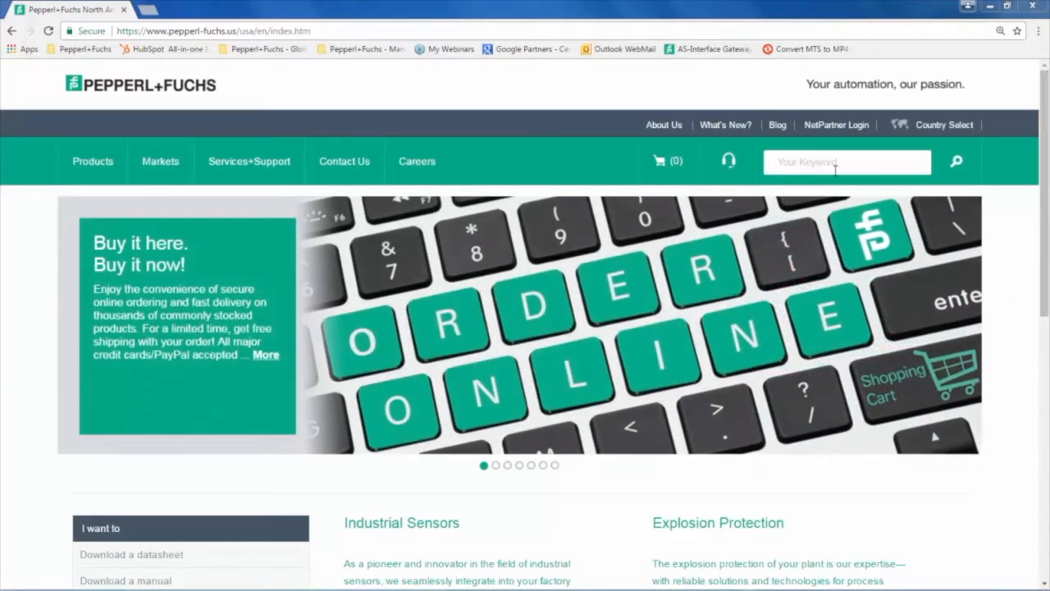
# Step: Search the site for UC400-F77-IU-IO-V31 and open the ultrasonic sensor's product page
pyautogui.write('UC400-F77-IU-IO-V31')
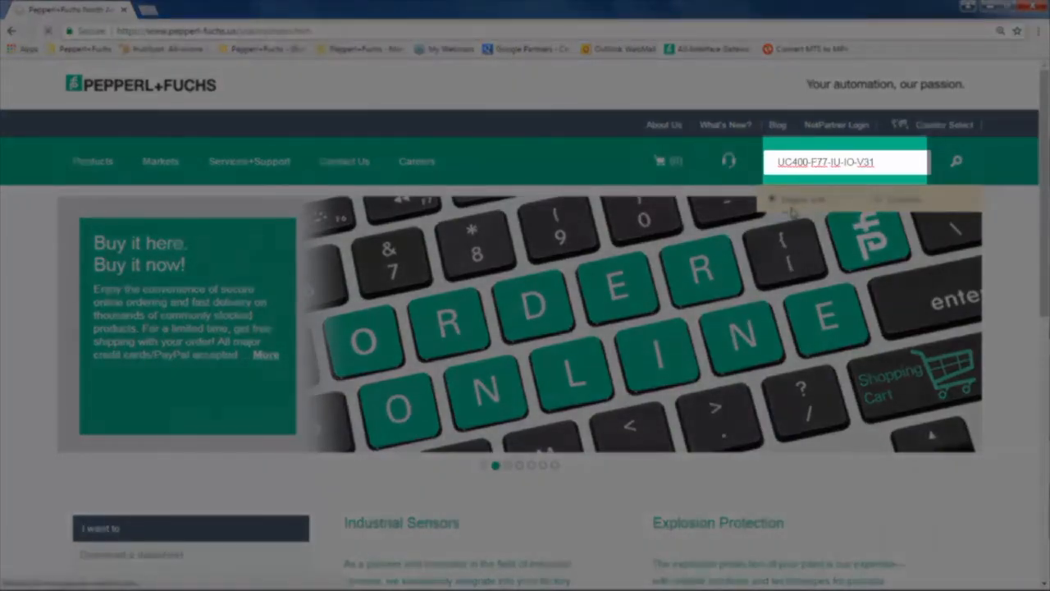
pyautogui.click(955, 161)
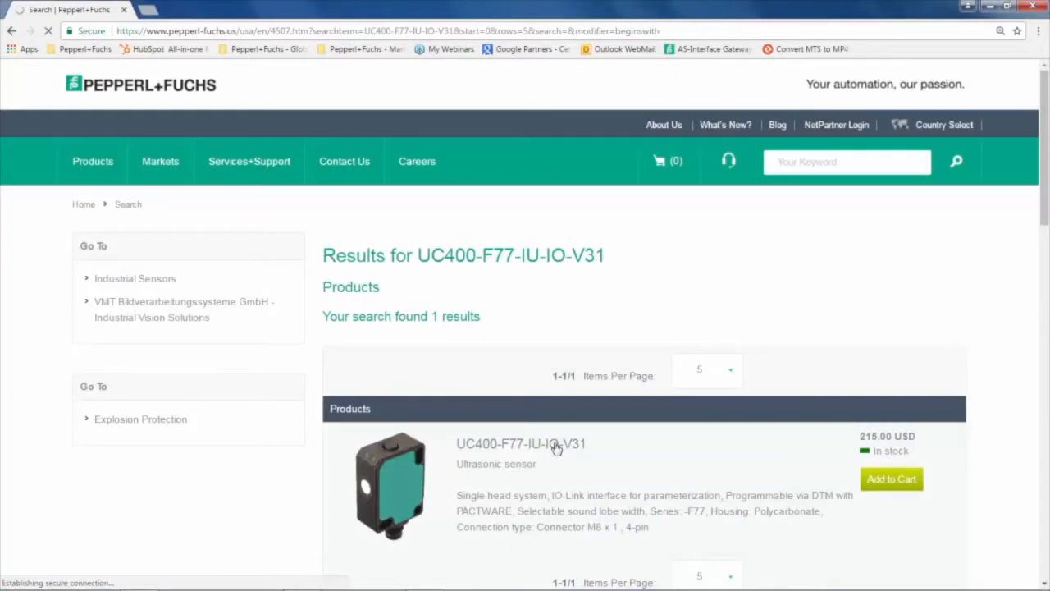
pyautogui.click(522, 443)
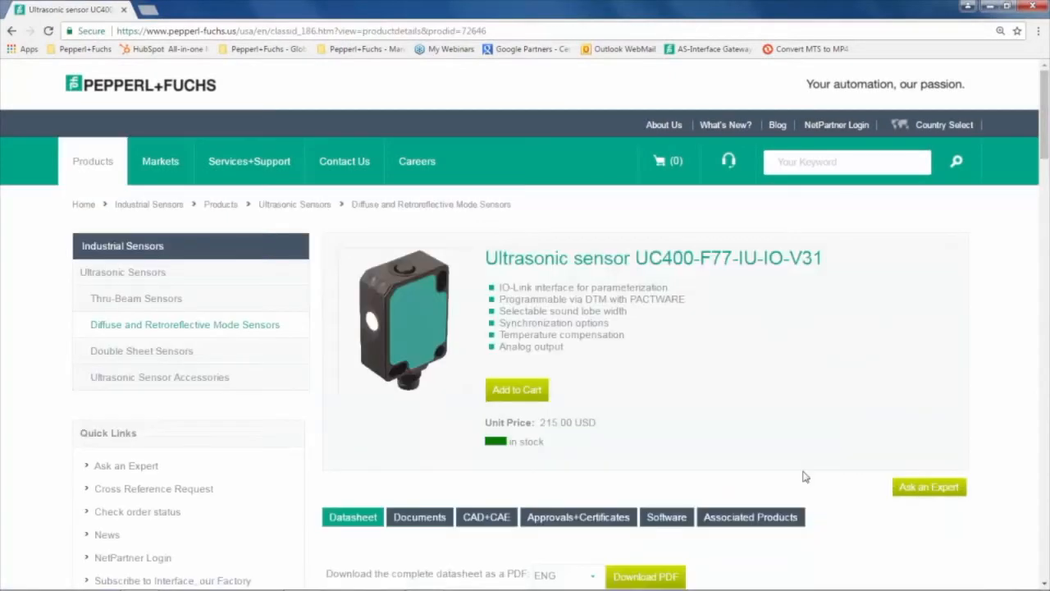
pyautogui.moveTo(673, 528)
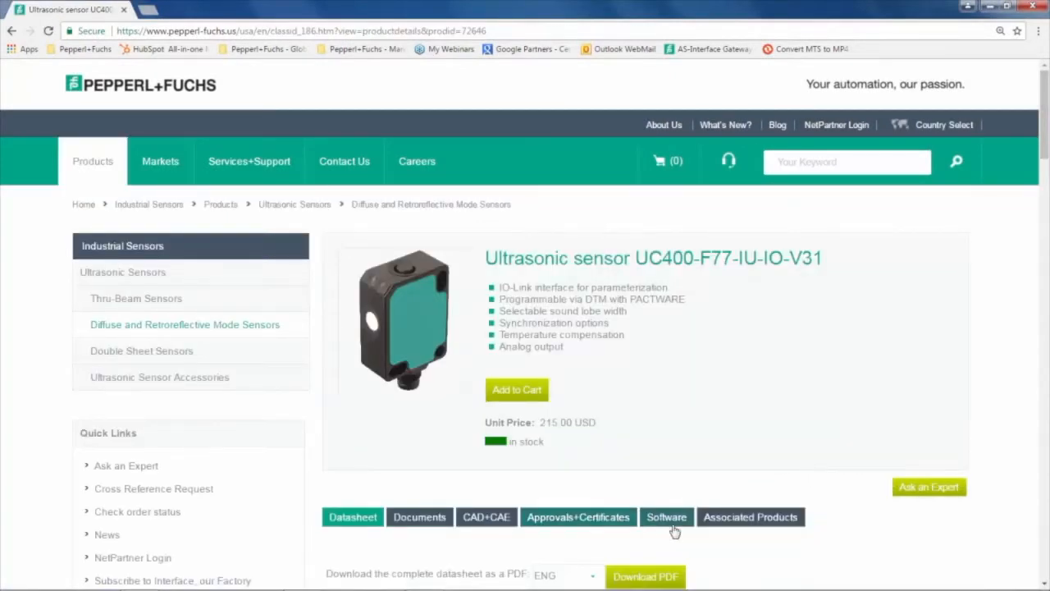
# Step: From the Software downloads, run the setup, accept the EULA and install the IO-Link Connection Wizard
pyautogui.click(666, 517)
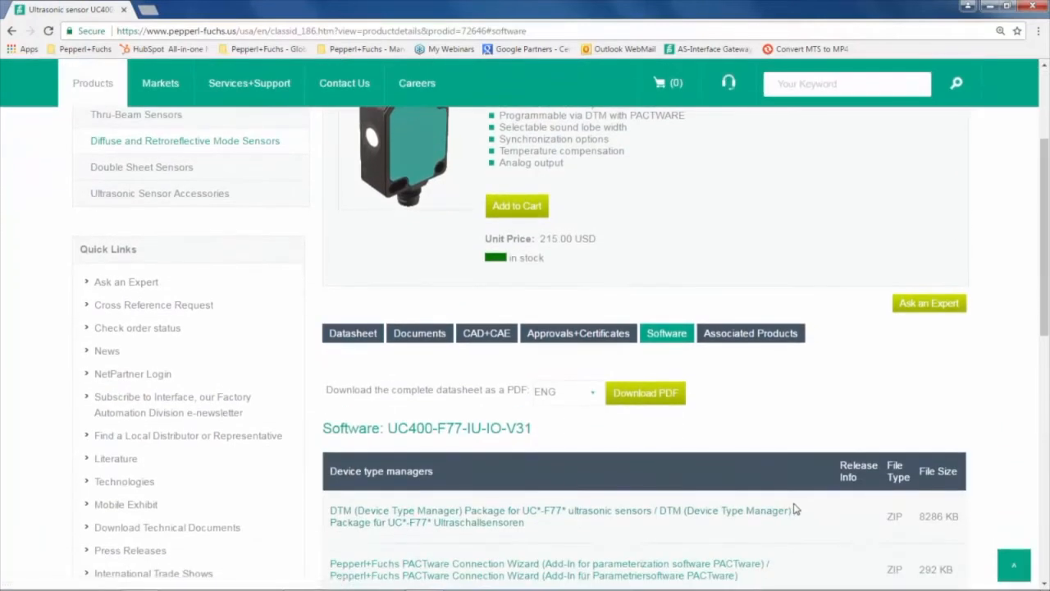
pyautogui.moveTo(807, 525)
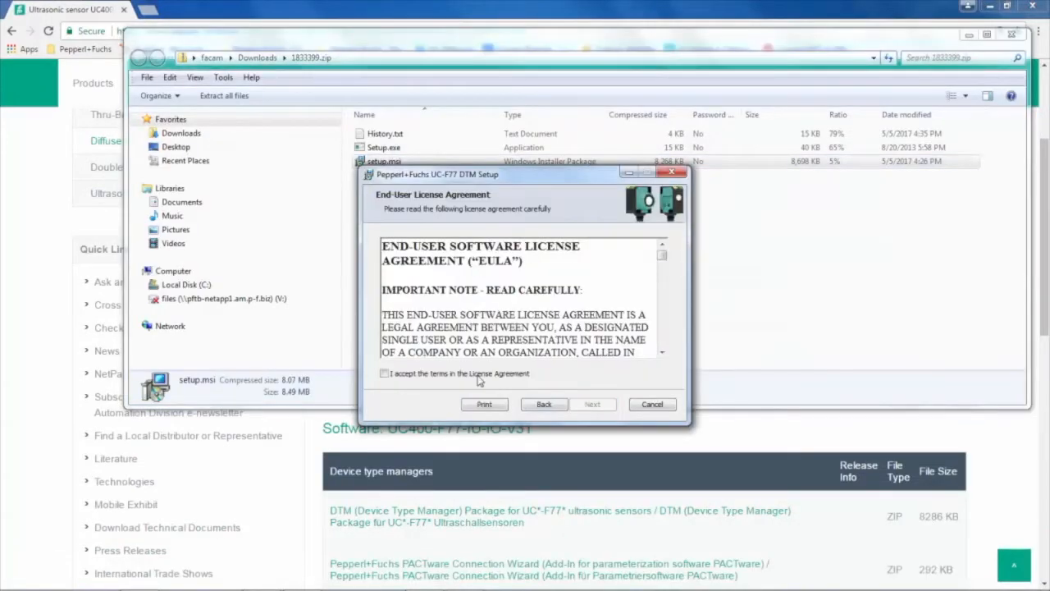
pyautogui.click(594, 404)
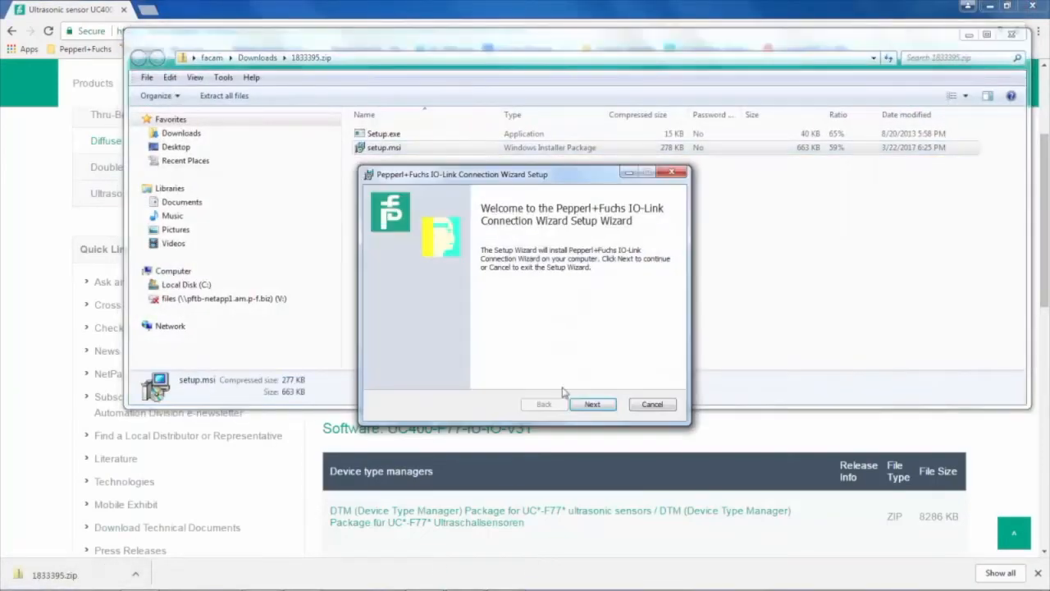
pyautogui.click(594, 404)
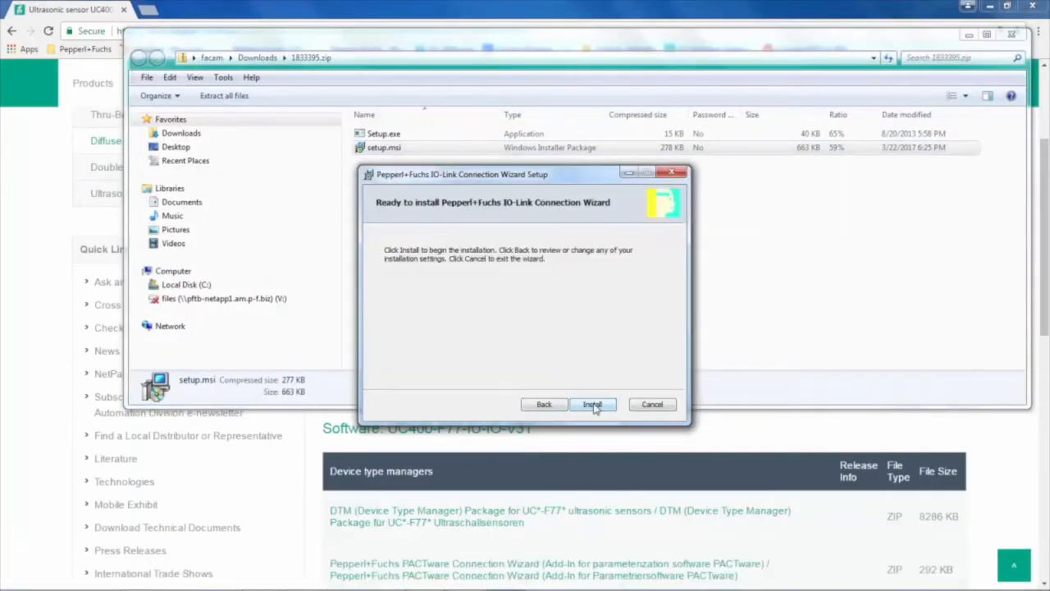
pyautogui.click(594, 404)
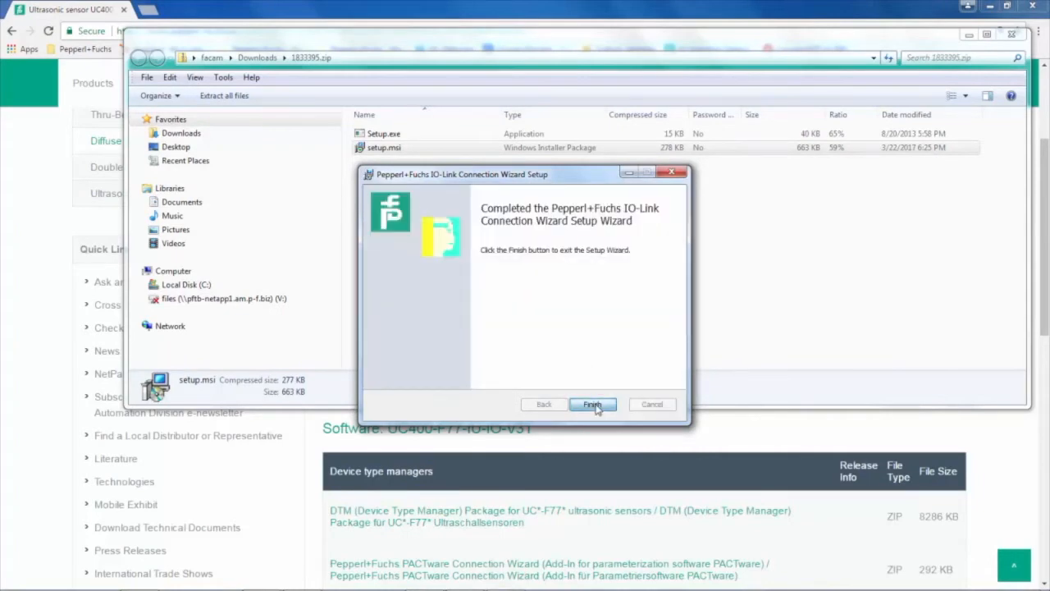
pyautogui.click(592, 404)
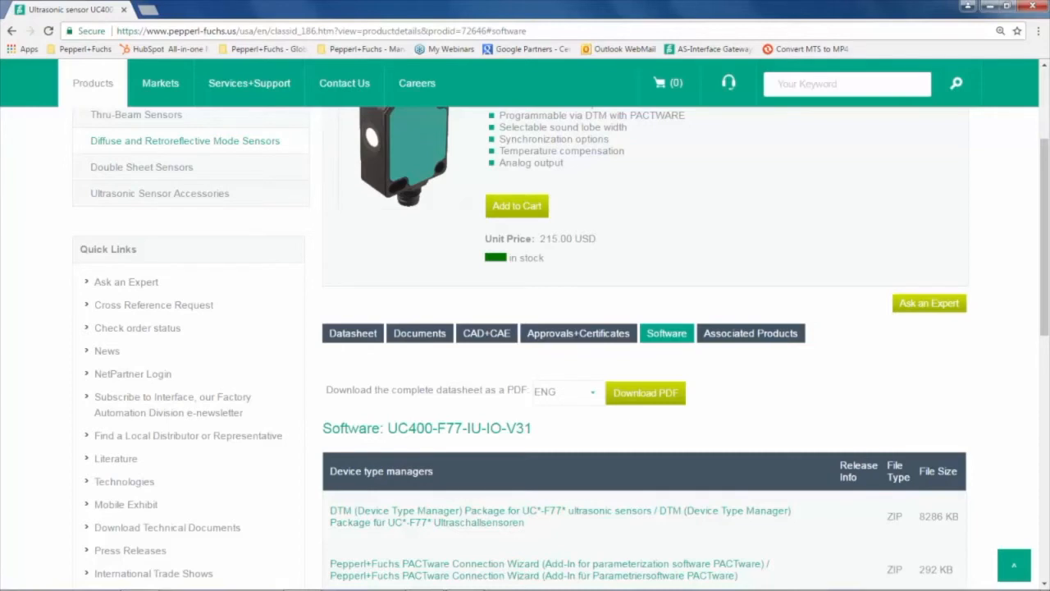
# Step: Search for IO-Link-Master02-USB, open its product page and show its Gateway DTM software download
pyautogui.scroll(-3)
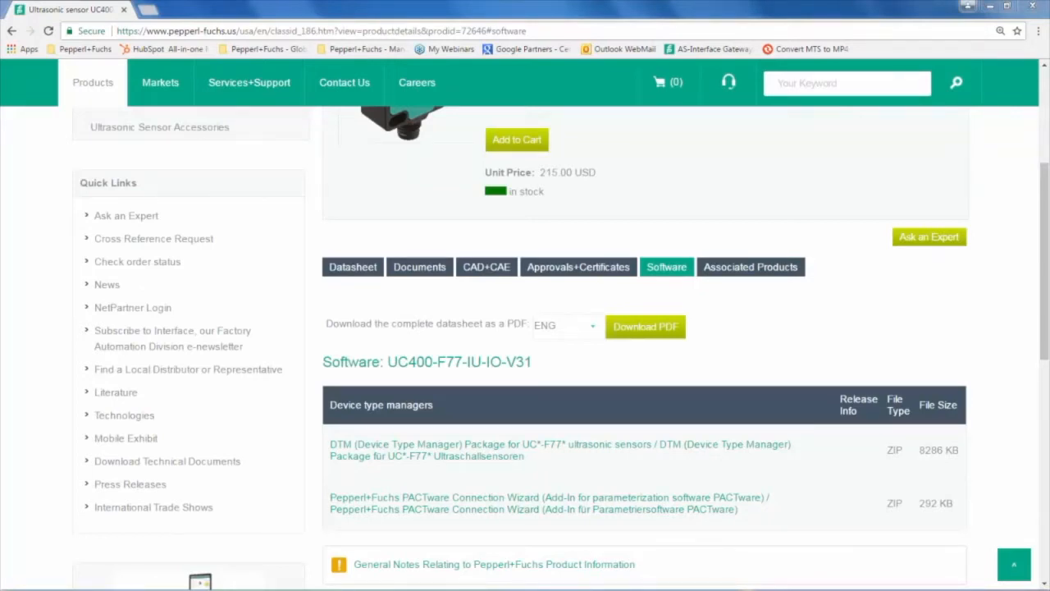
pyautogui.click(847, 82)
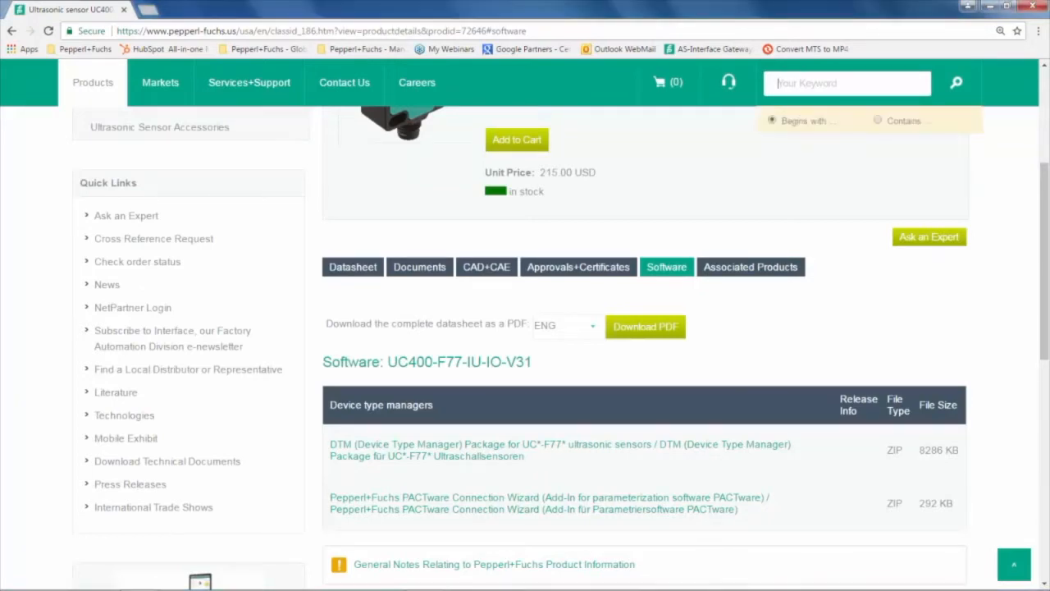
pyautogui.write('IO-Link-Master02-USB')
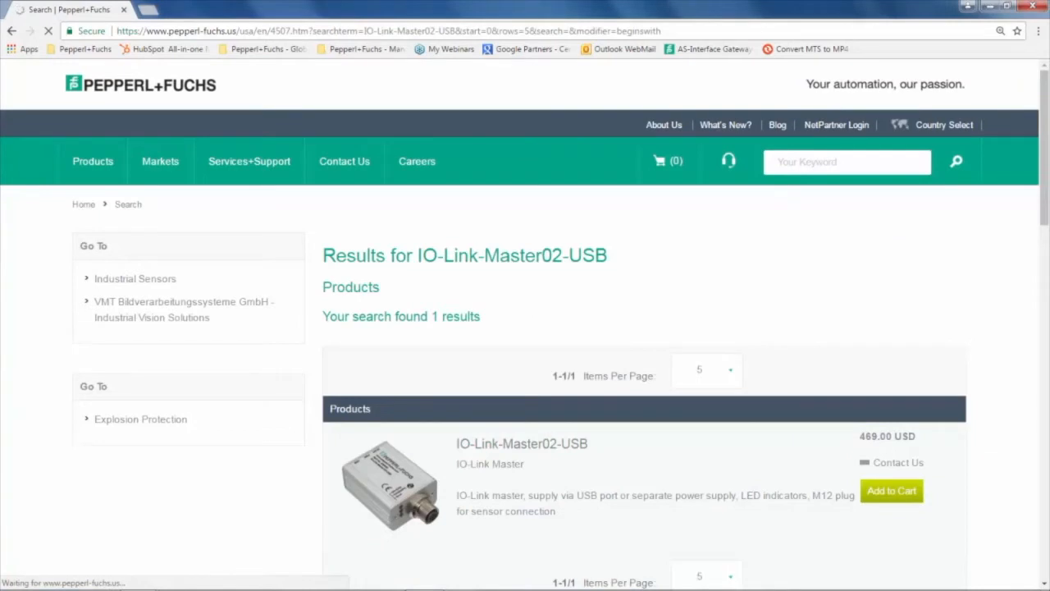
pyautogui.click(522, 443)
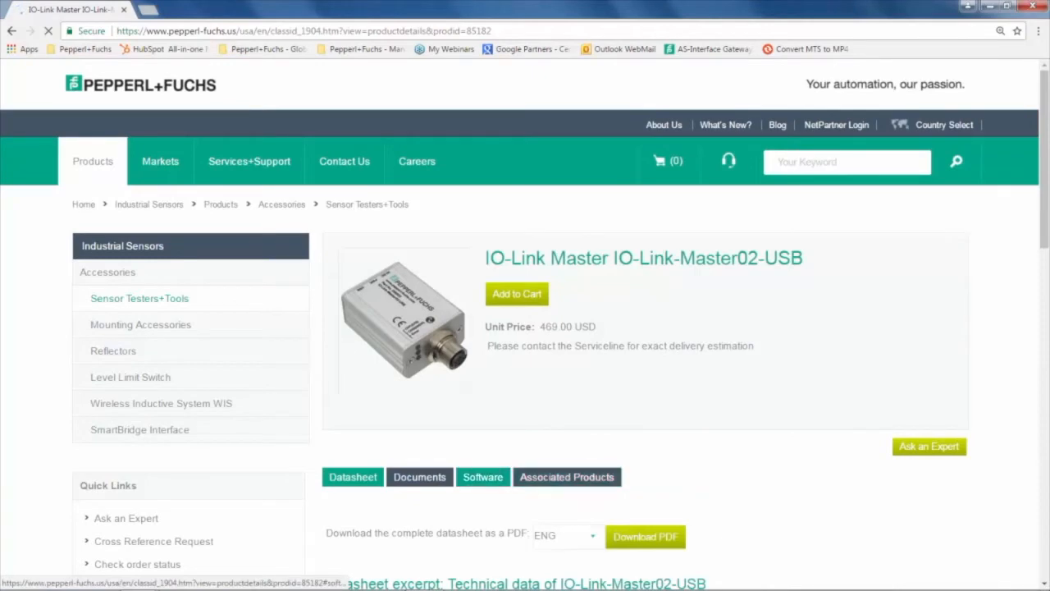
pyautogui.click(483, 476)
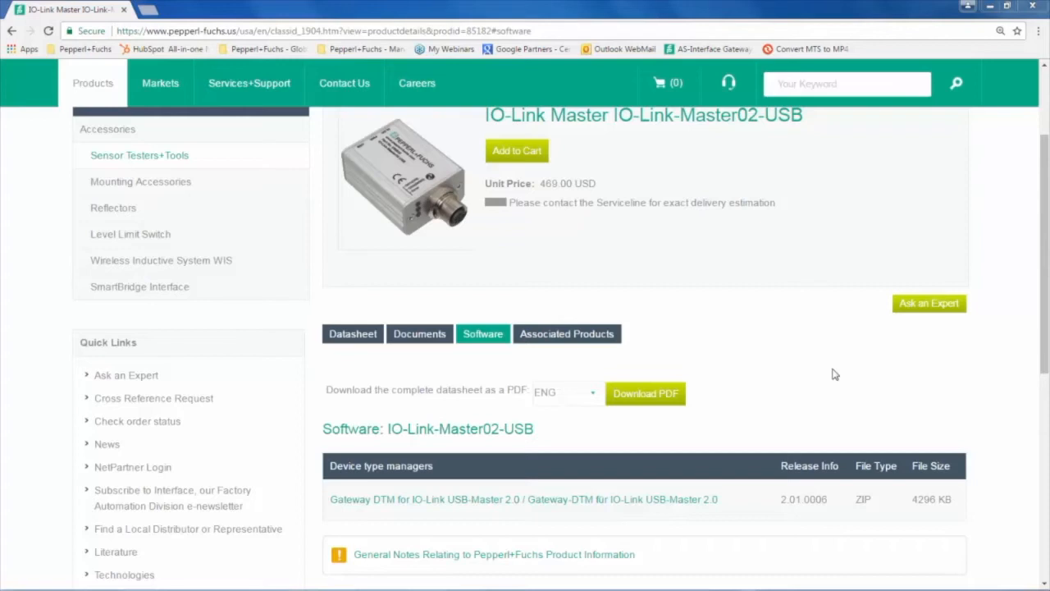
pyautogui.moveTo(962, 145)
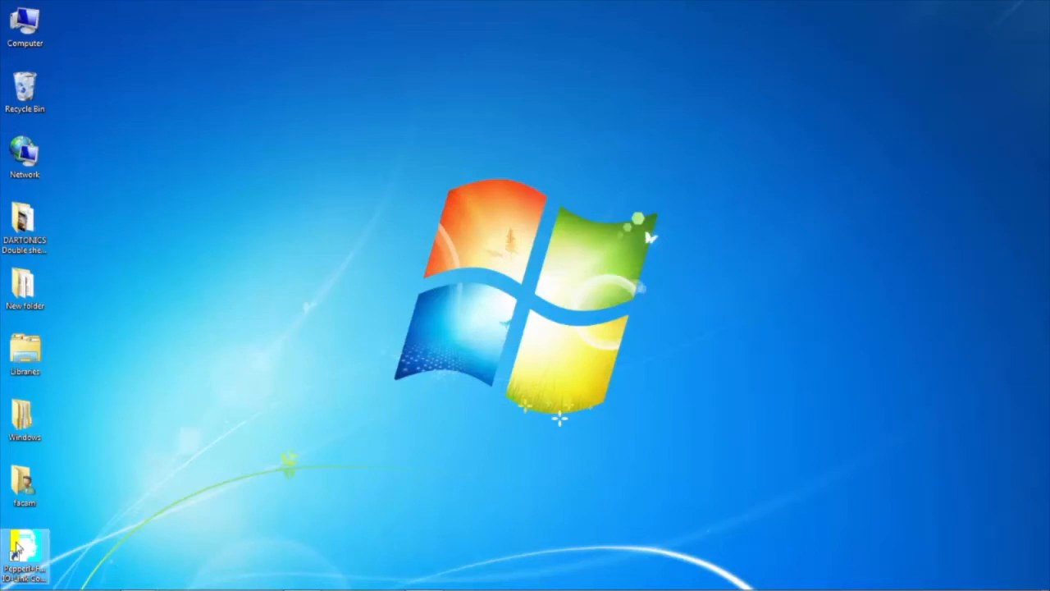
# Step: Start PACTware, read parameters from the UC400-F77-IU-IO-V31 and go to its output configuration
pyautogui.doubleClick(24, 555)
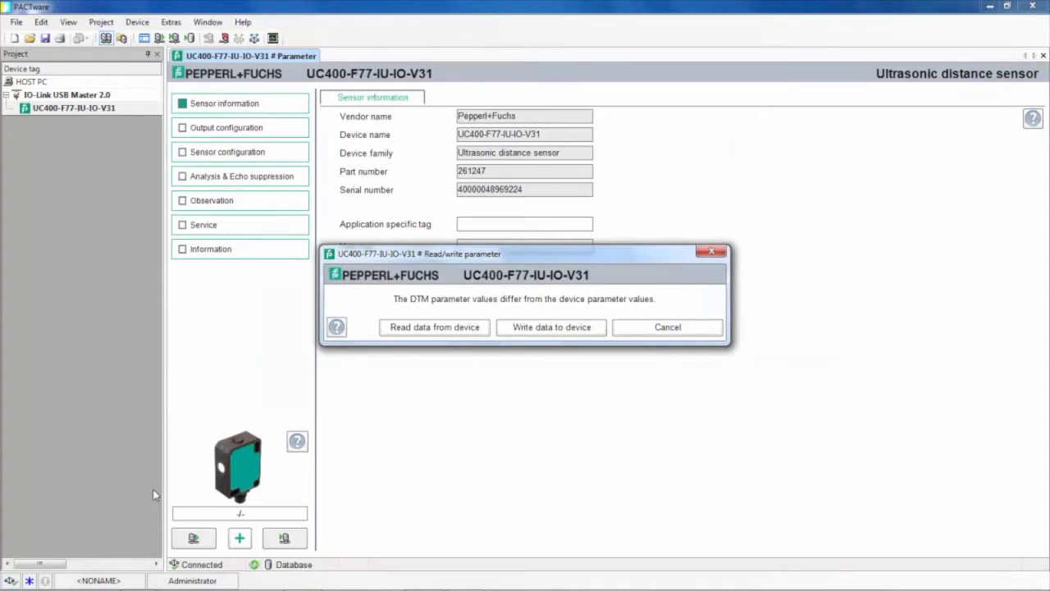
pyautogui.click(434, 328)
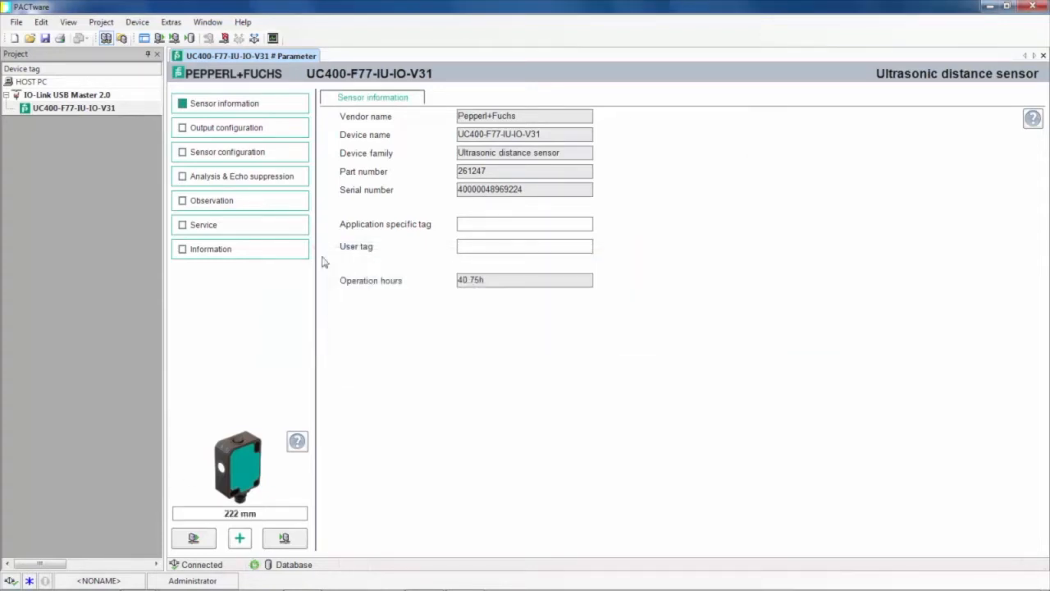
pyautogui.click(74, 108)
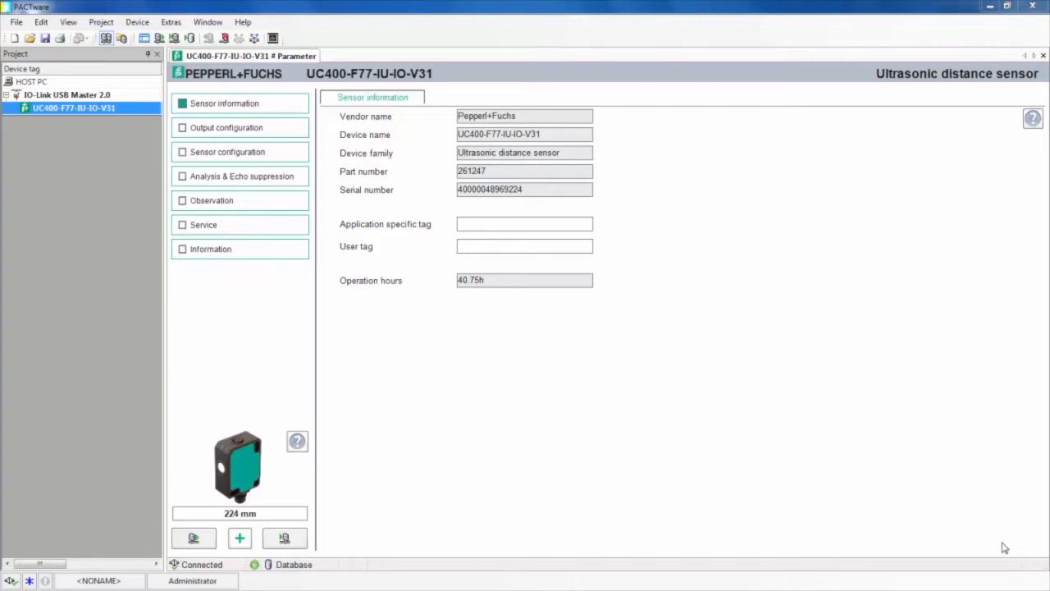
pyautogui.moveTo(299, 135)
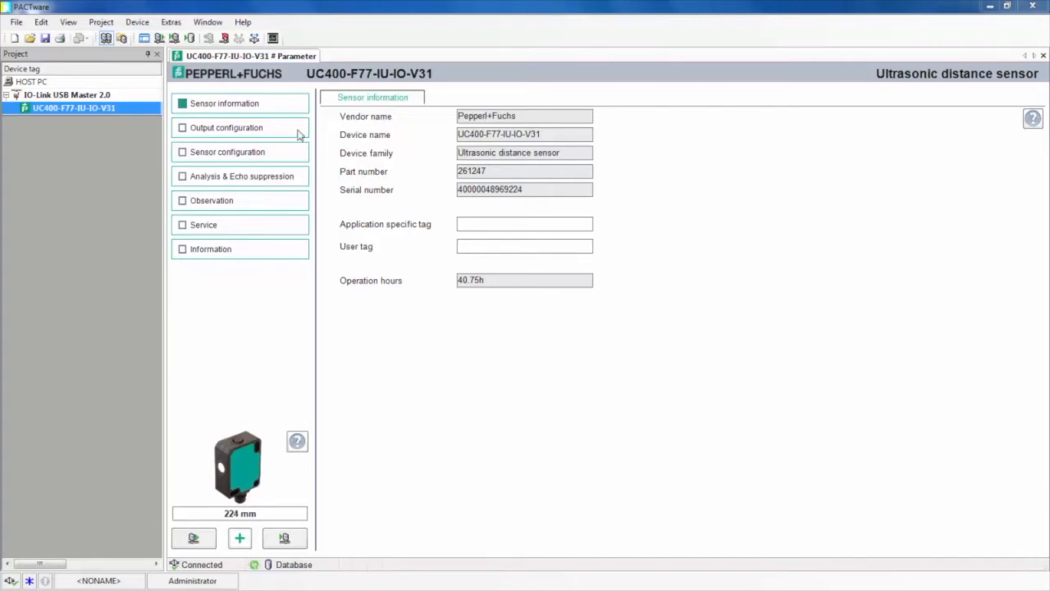
pyautogui.click(240, 128)
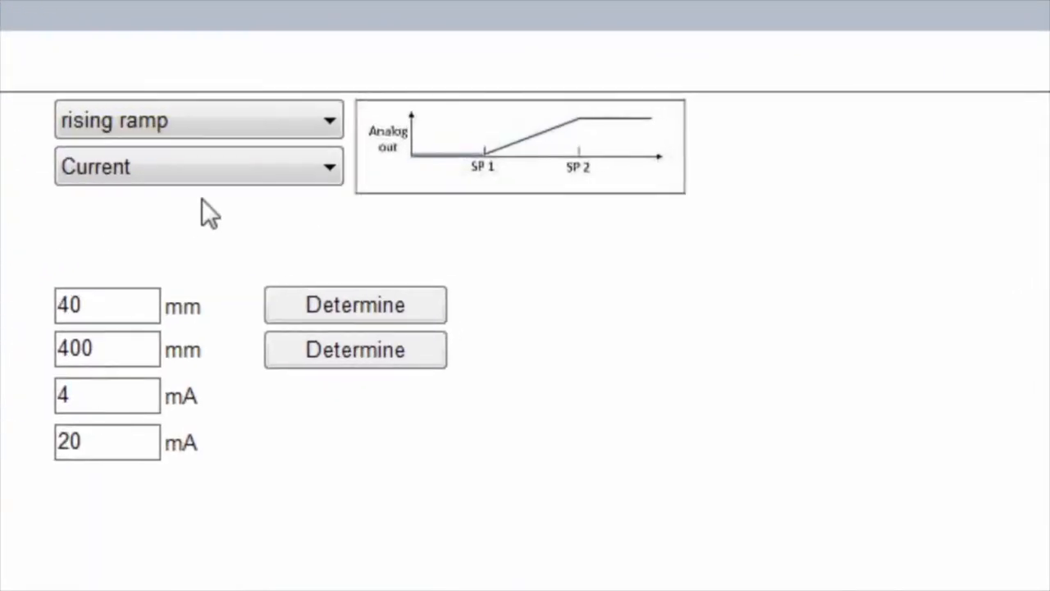
# Step: Review the output configuration: rising current ramp 40–400 mm, 4–20 mA, live 225 mm / 12.22 mA
pyautogui.click(197, 121)
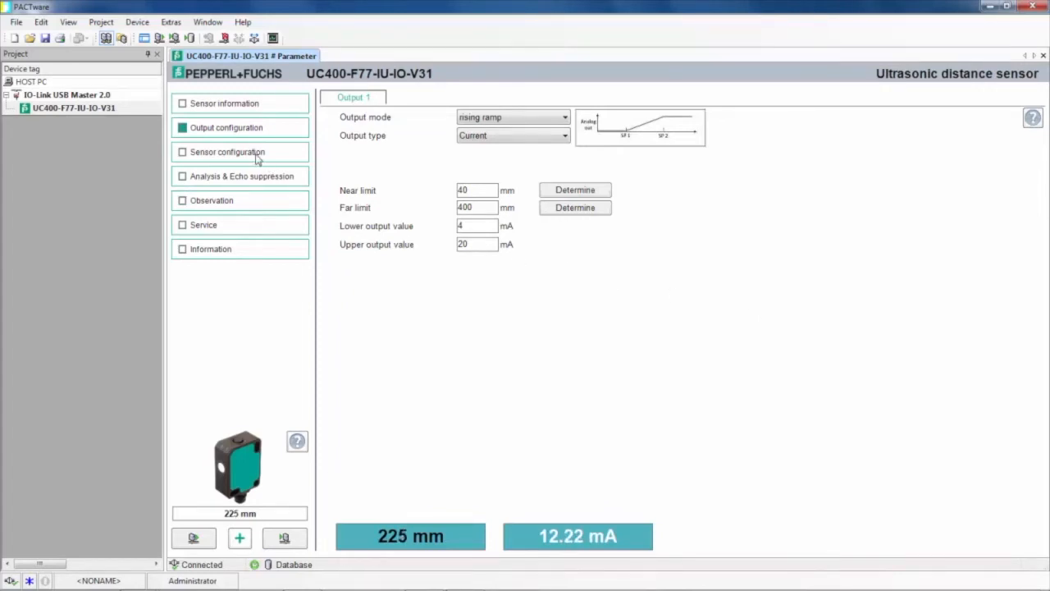
pyautogui.click(226, 151)
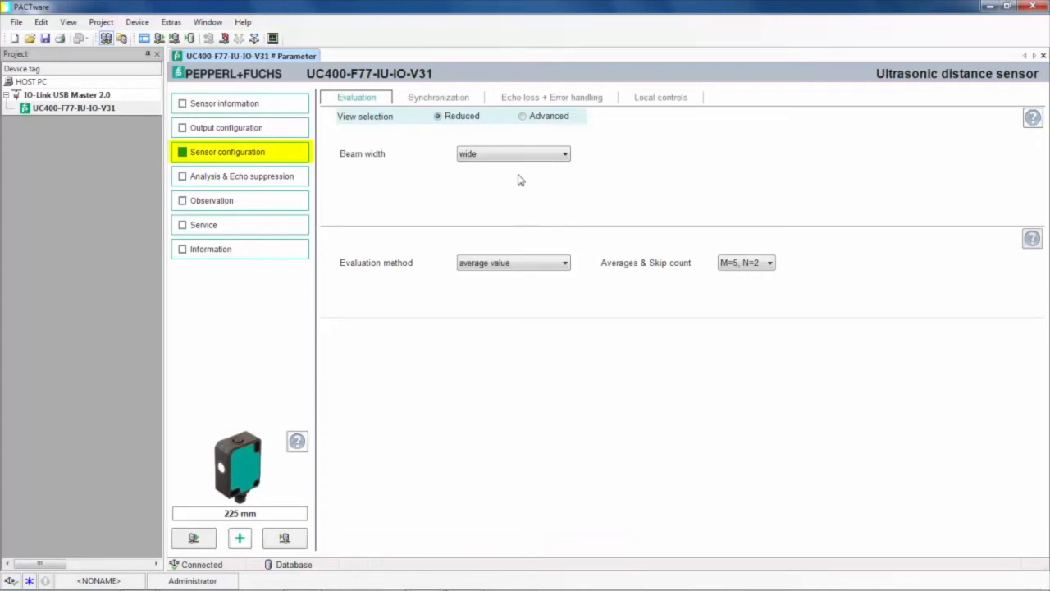
pyautogui.click(521, 115)
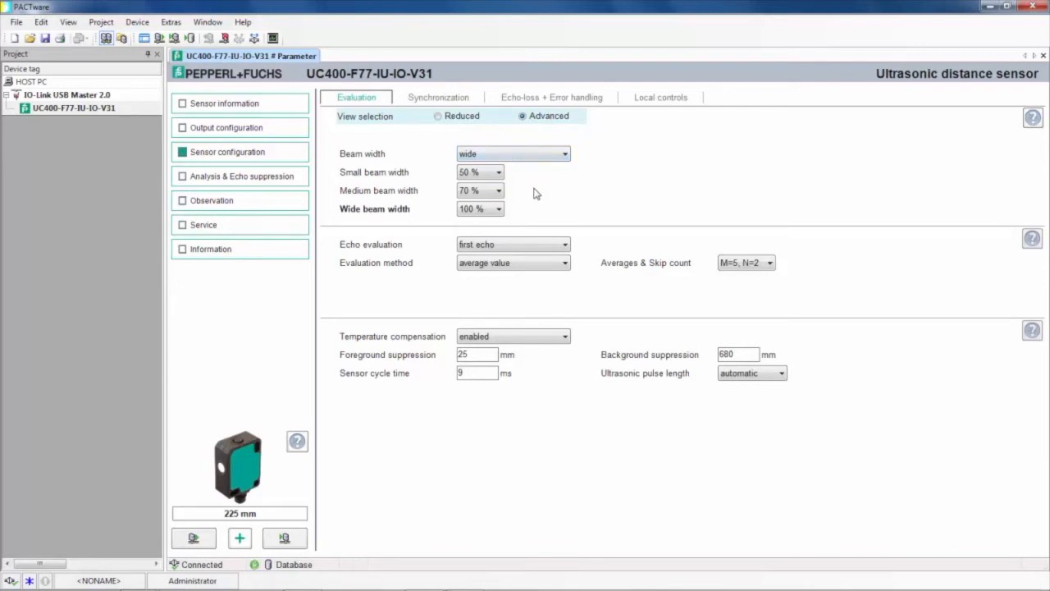
pyautogui.moveTo(494, 215)
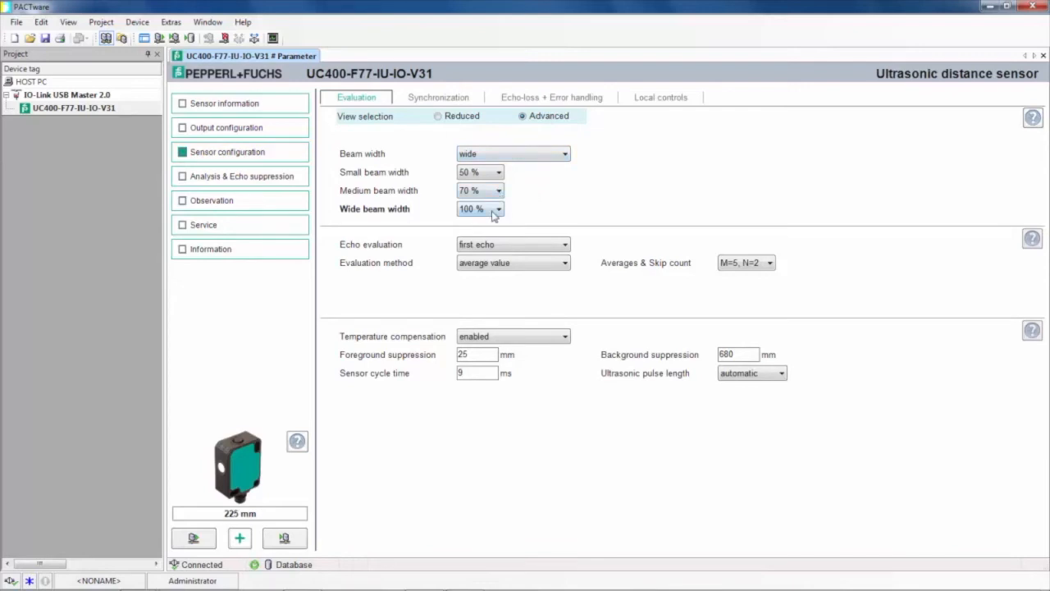
pyautogui.click(495, 209)
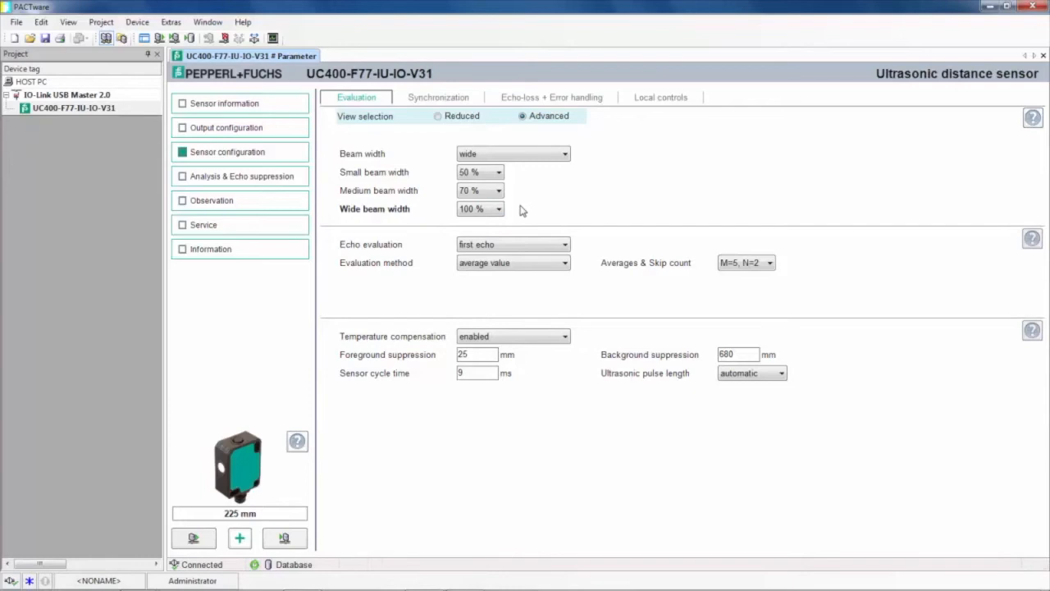
pyautogui.click(440, 97)
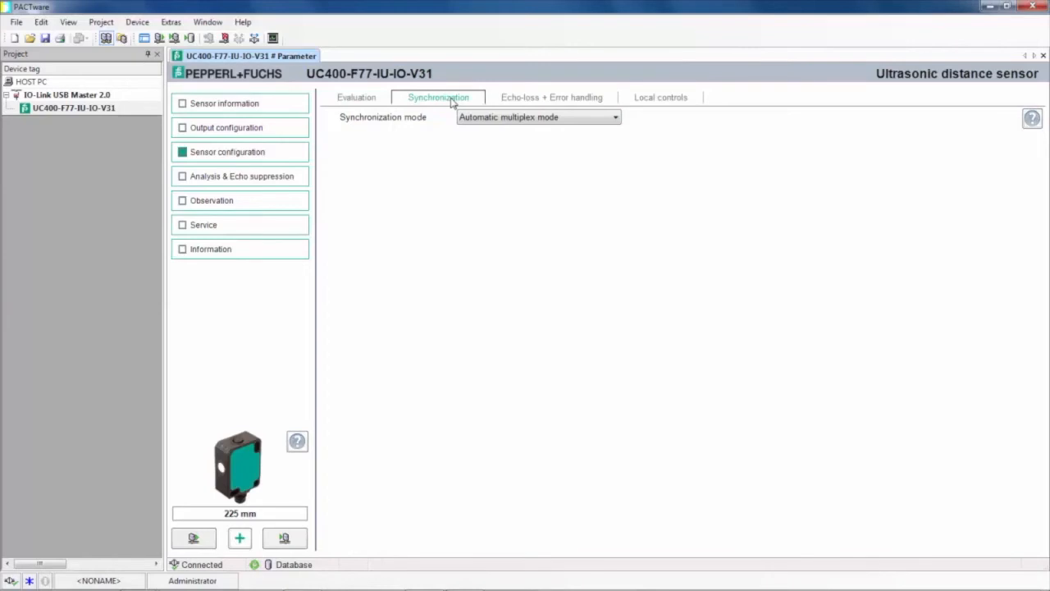
pyautogui.click(550, 97)
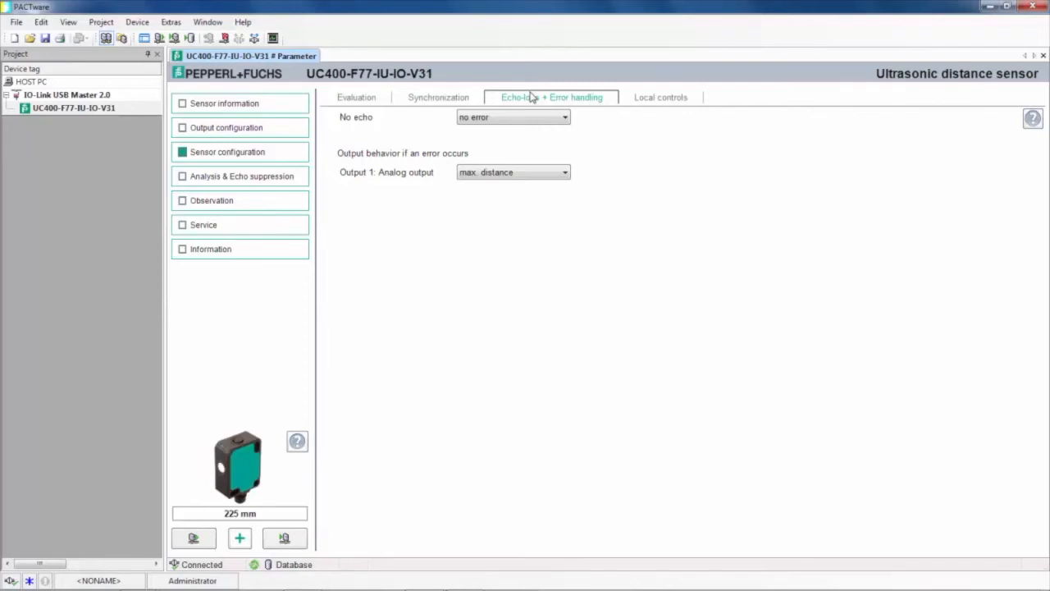
pyautogui.click(354, 96)
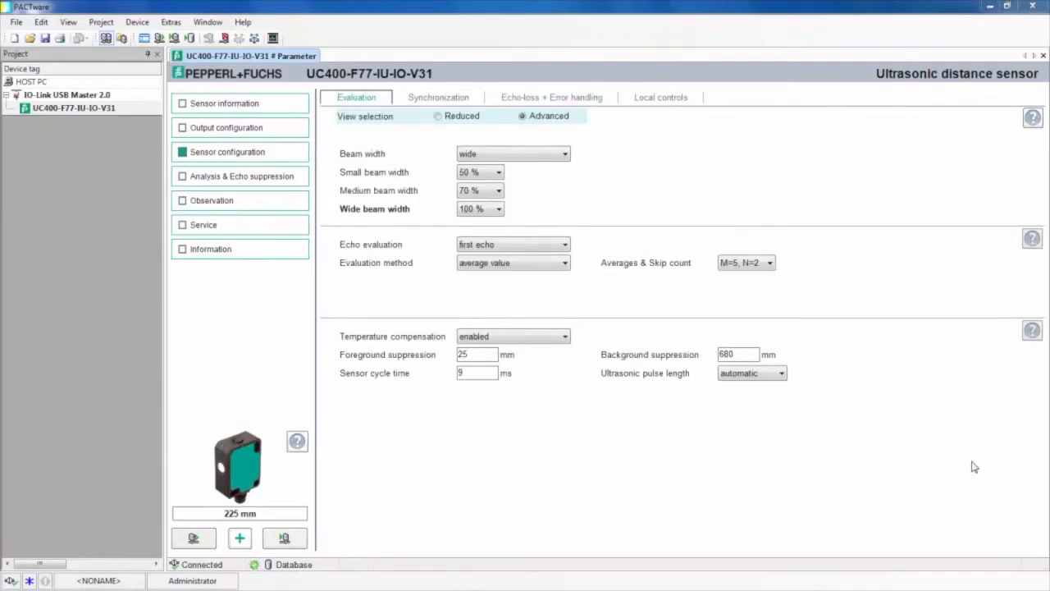
pyautogui.moveTo(240, 183)
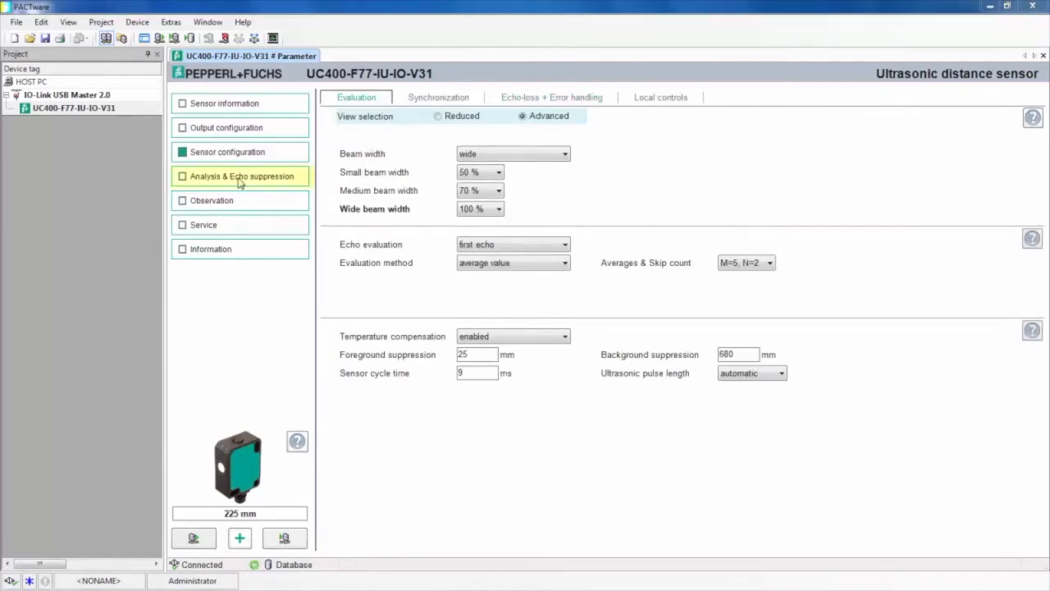
# Step: On Analysis & Echo suppression, set echo suppression to enabled, revealing the zeroed suppression areas
pyautogui.click(240, 176)
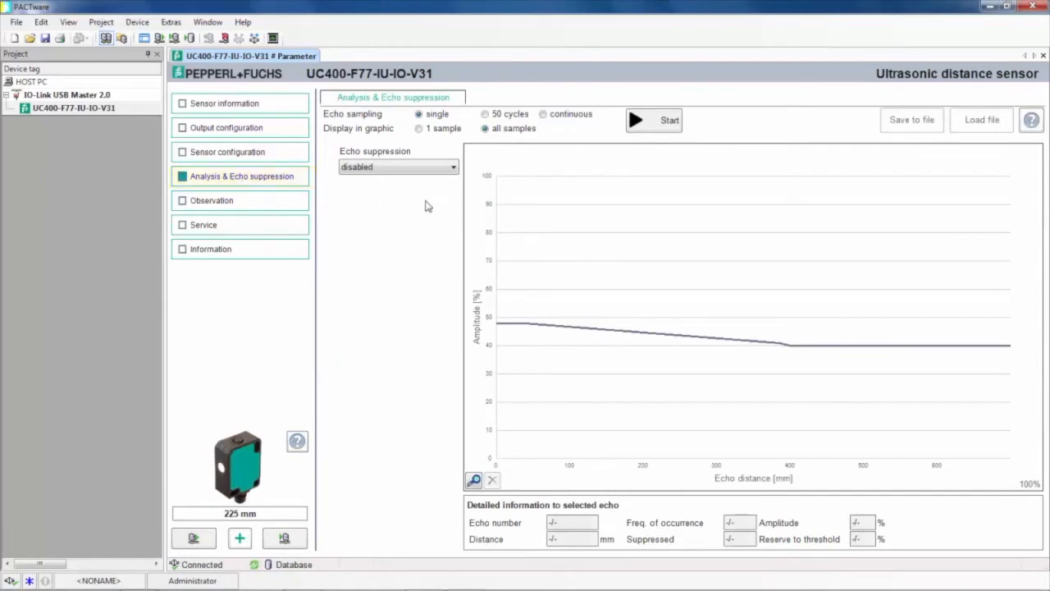
pyautogui.moveTo(433, 184)
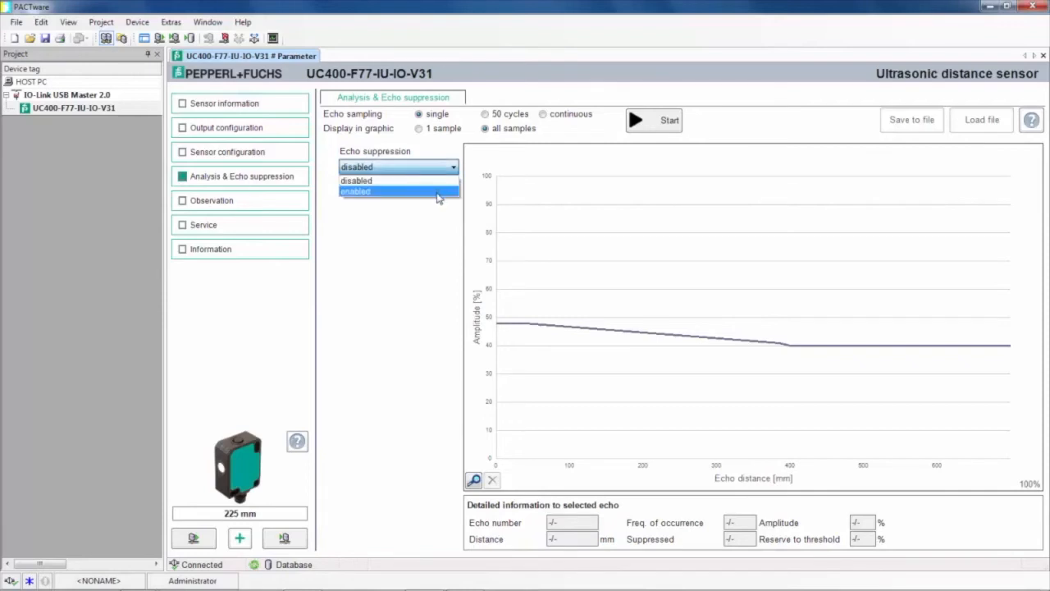
pyautogui.click(354, 190)
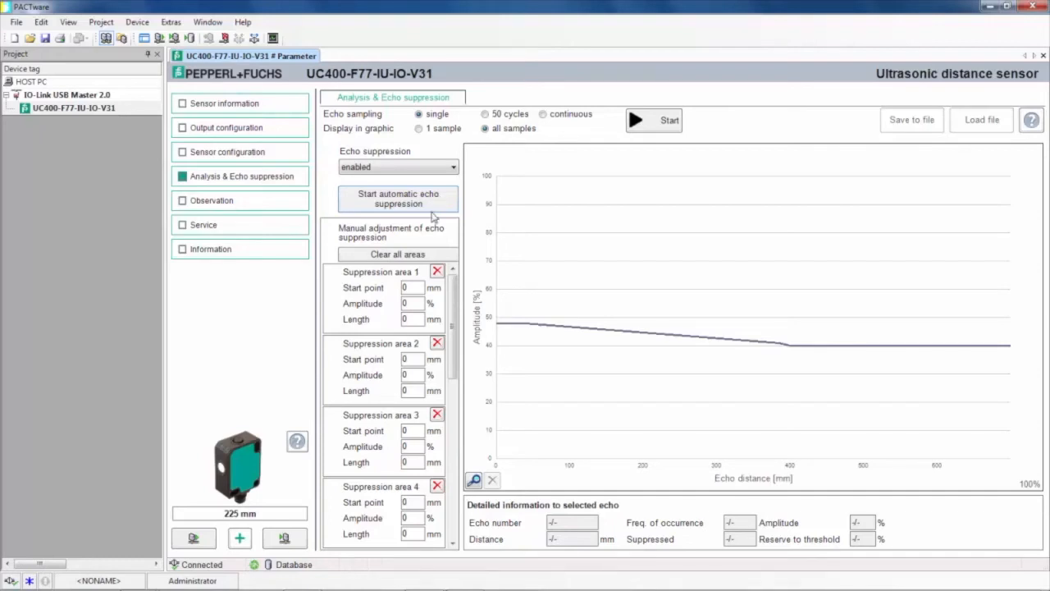
pyautogui.moveTo(440, 210)
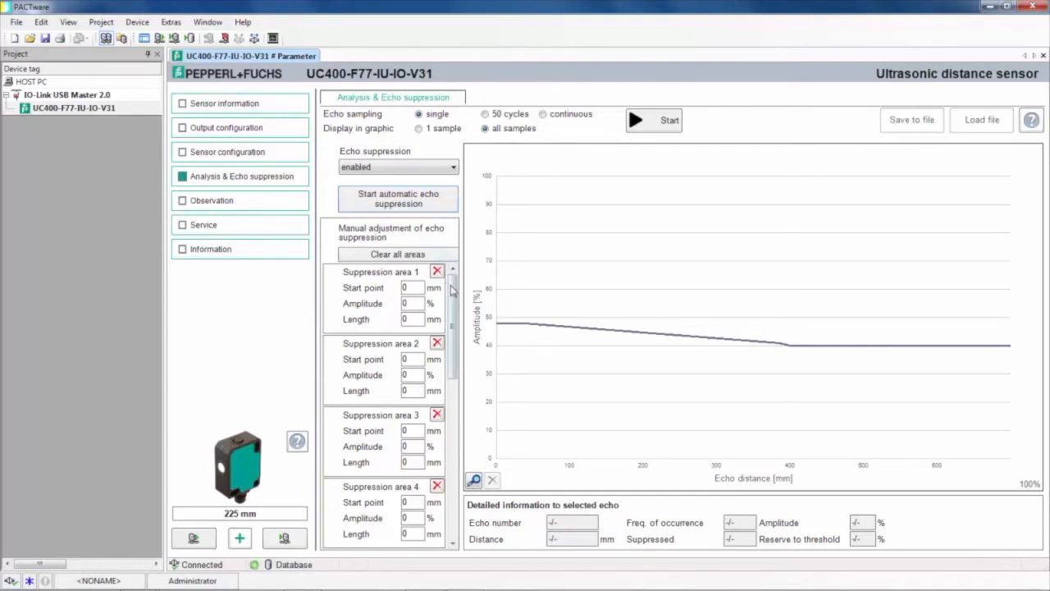
pyautogui.scroll(-3)
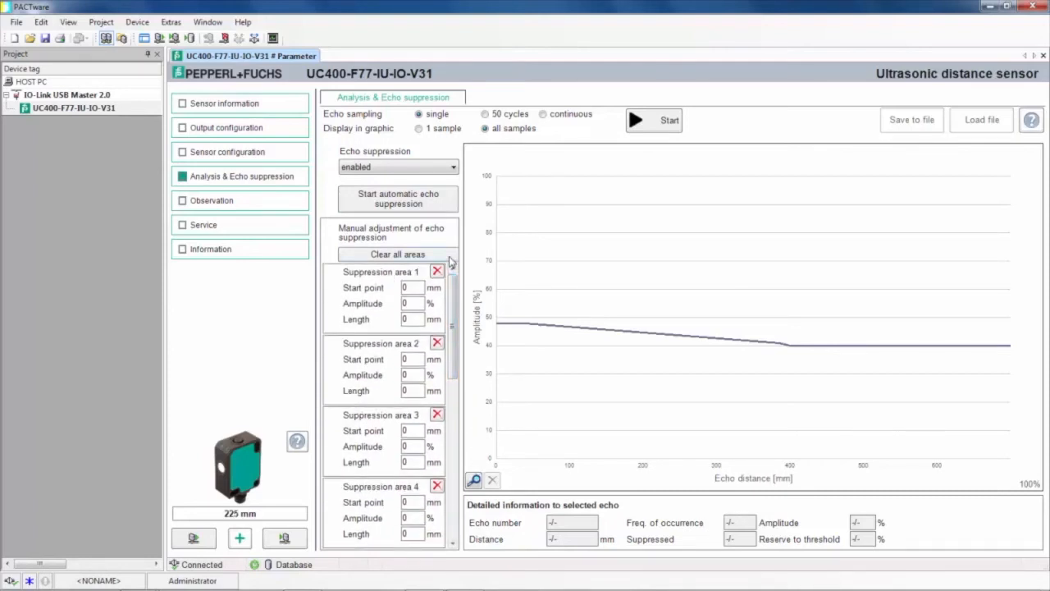
pyautogui.moveTo(344, 194)
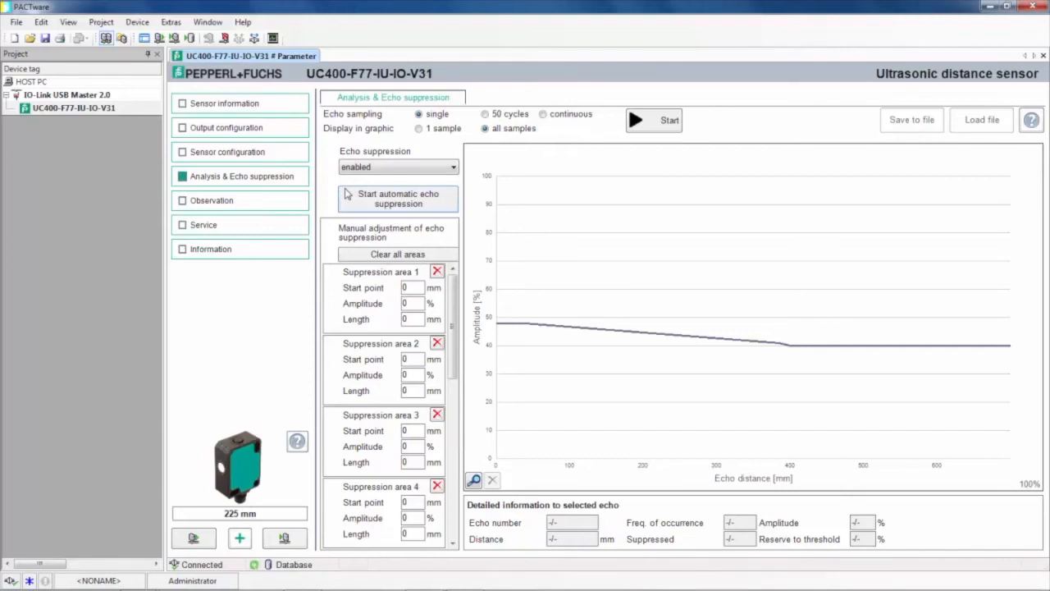
pyautogui.moveTo(846, 410)
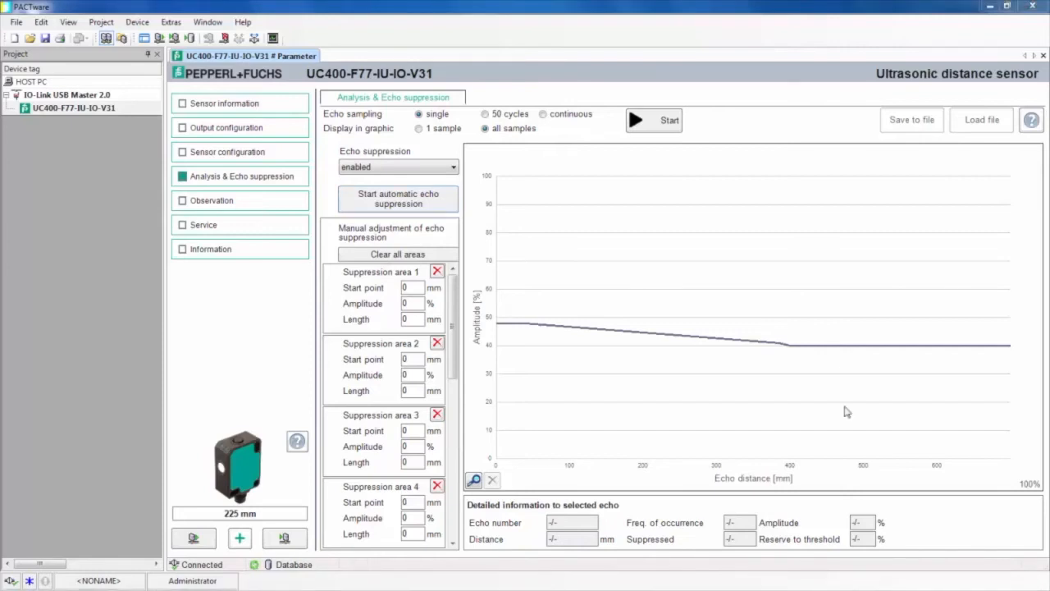
# Step: On Observation, plot the analog output current alongside distance and choose a logging interval longer than 100 ms
pyautogui.click(210, 200)
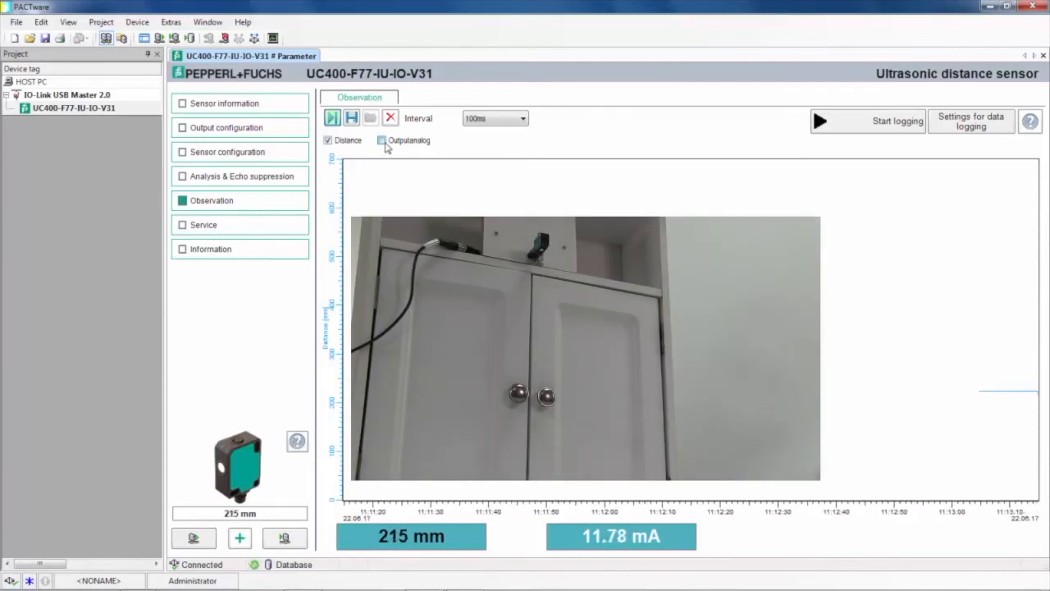
pyautogui.click(381, 141)
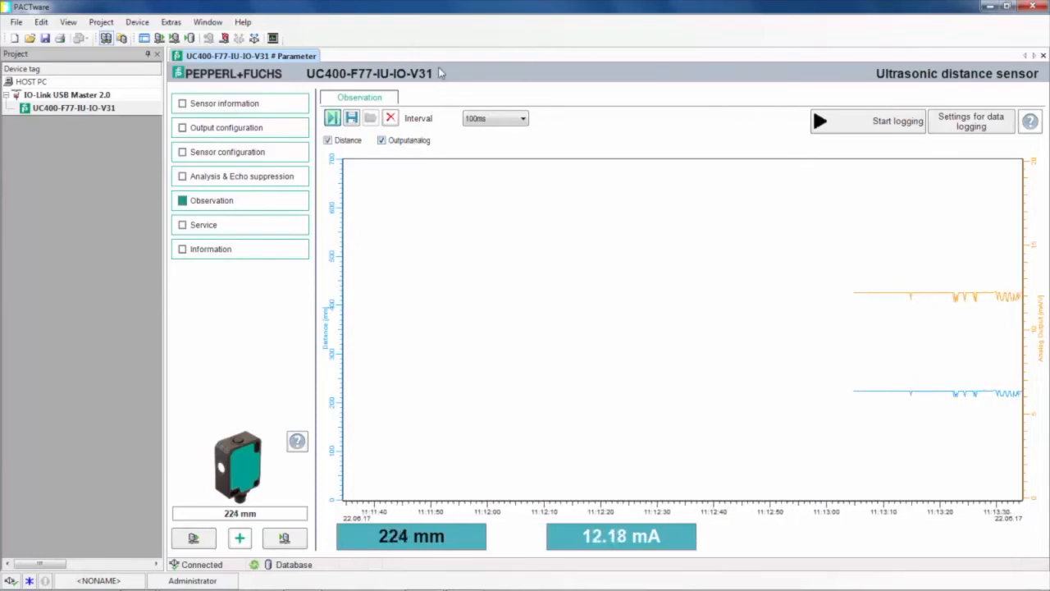
pyautogui.click(522, 118)
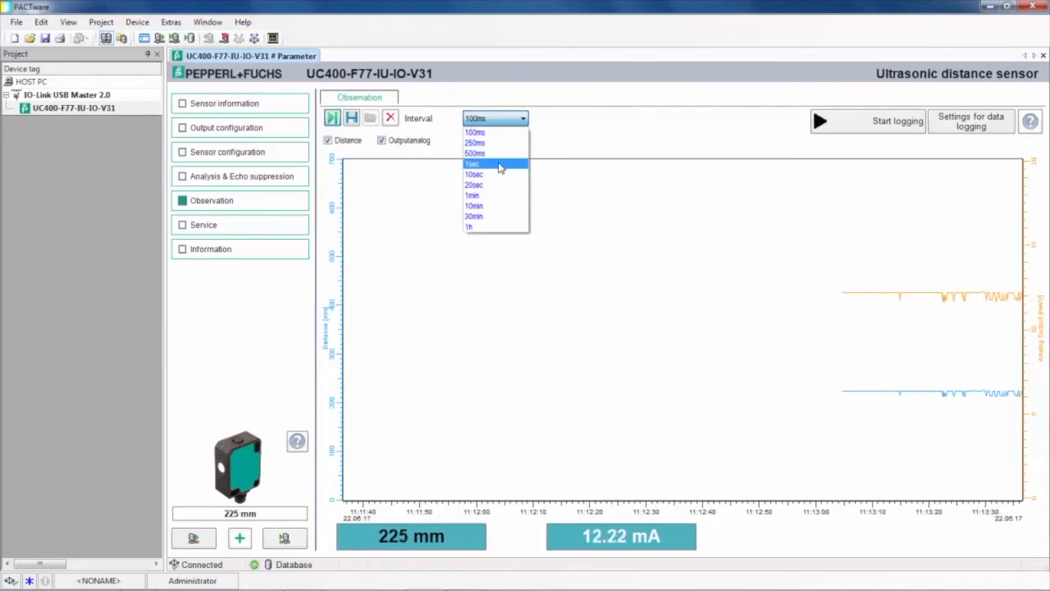
pyautogui.click(472, 164)
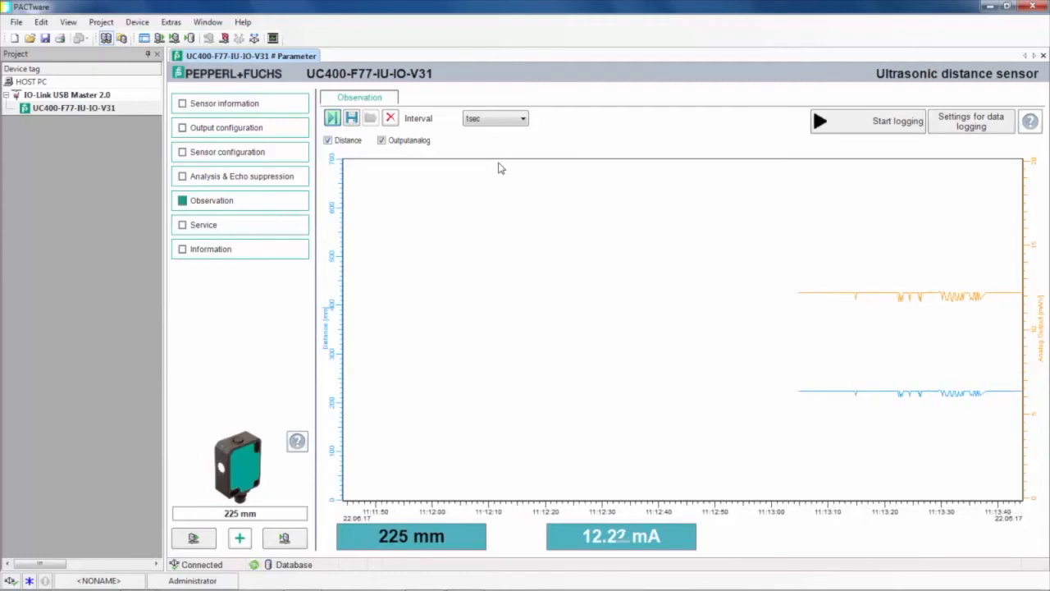
# Step: Return to Analysis & Echo suppression with echo sampling at 50 cycles
pyautogui.click(241, 175)
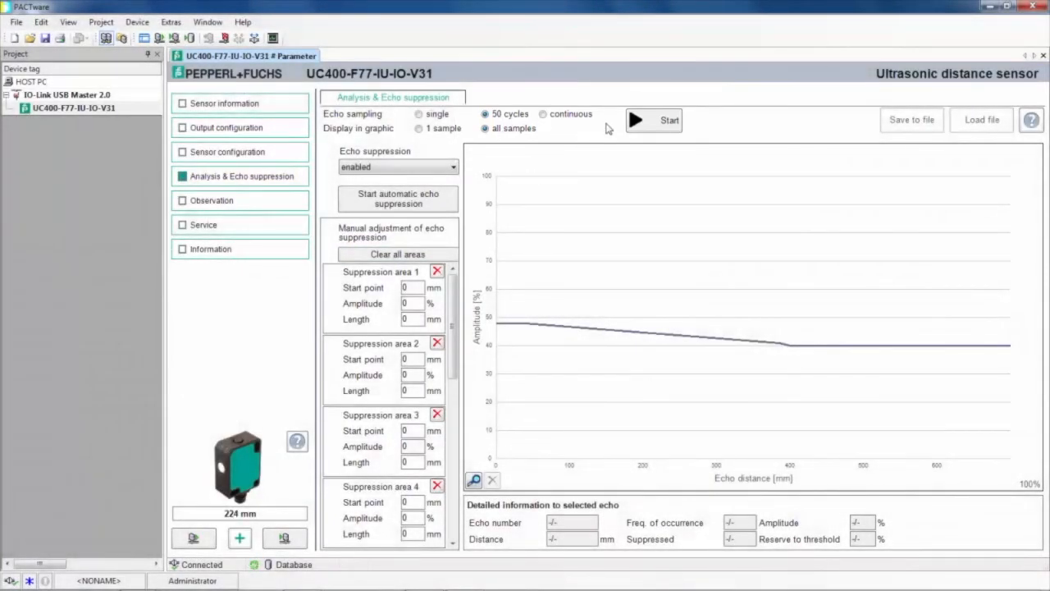
# Step: Run a 50-cycle echo sampling, plotting the selected echo at 225 mm, 56% amplitude
pyautogui.click(636, 122)
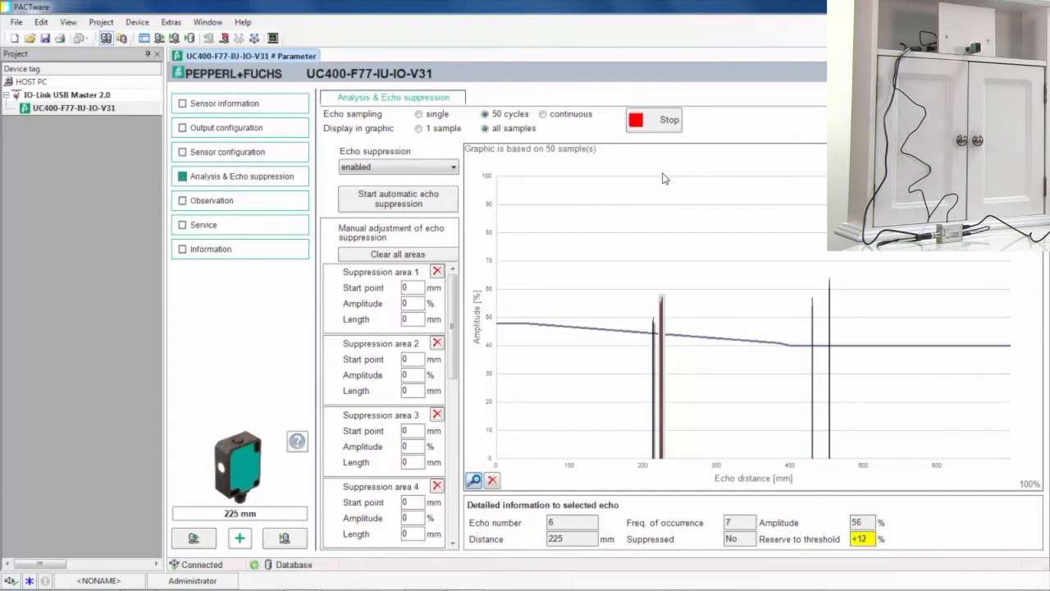
pyautogui.click(641, 120)
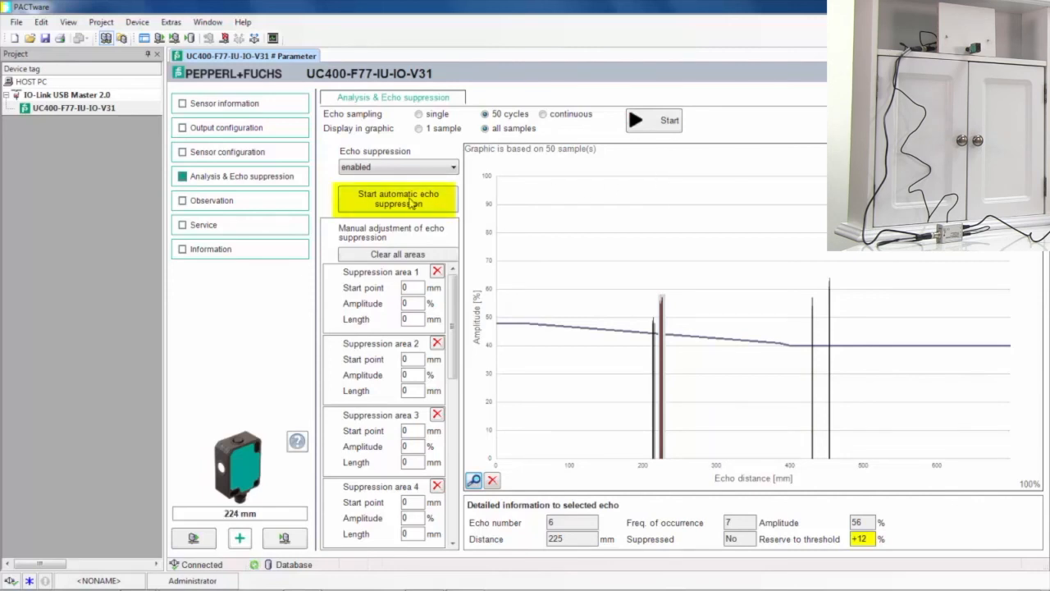
# Step: Run automatic echo suppression overwriting areas (209, 426, 449 mm), then widen area 1 toward shorter distances
pyautogui.click(397, 196)
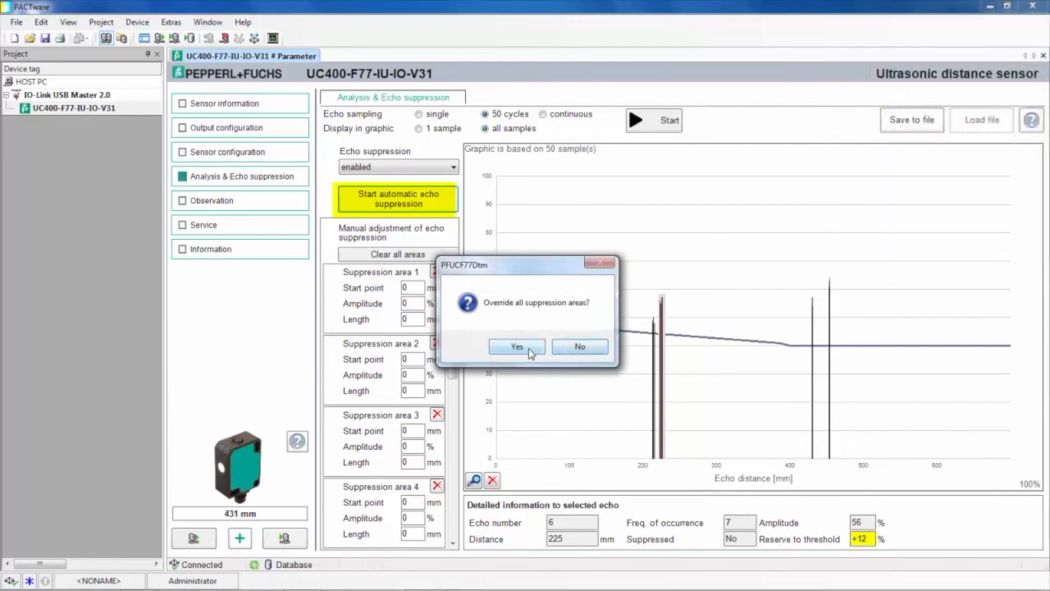
pyautogui.click(516, 347)
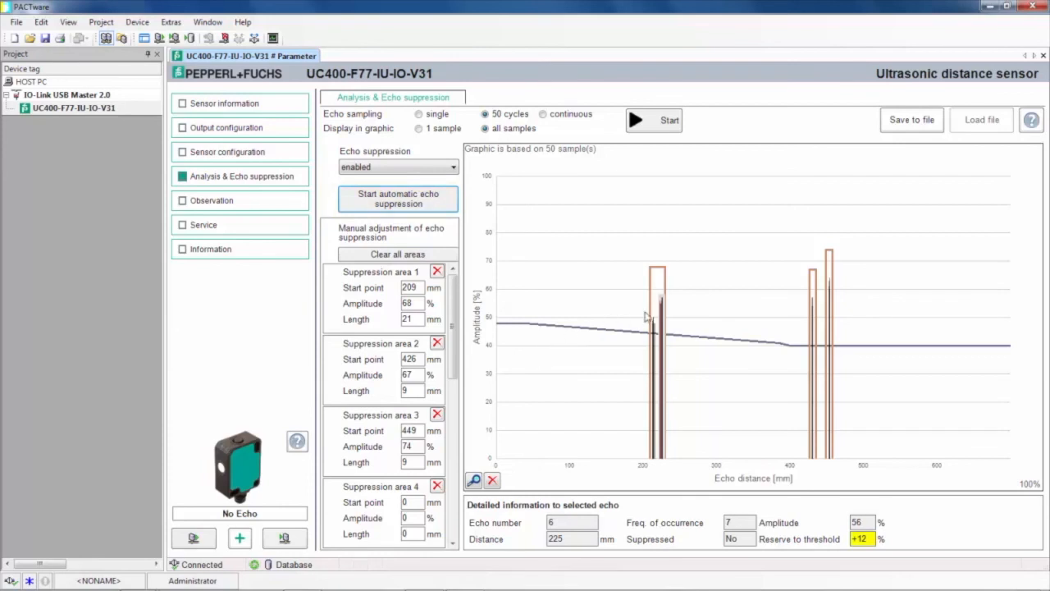
pyautogui.moveTo(650, 289)
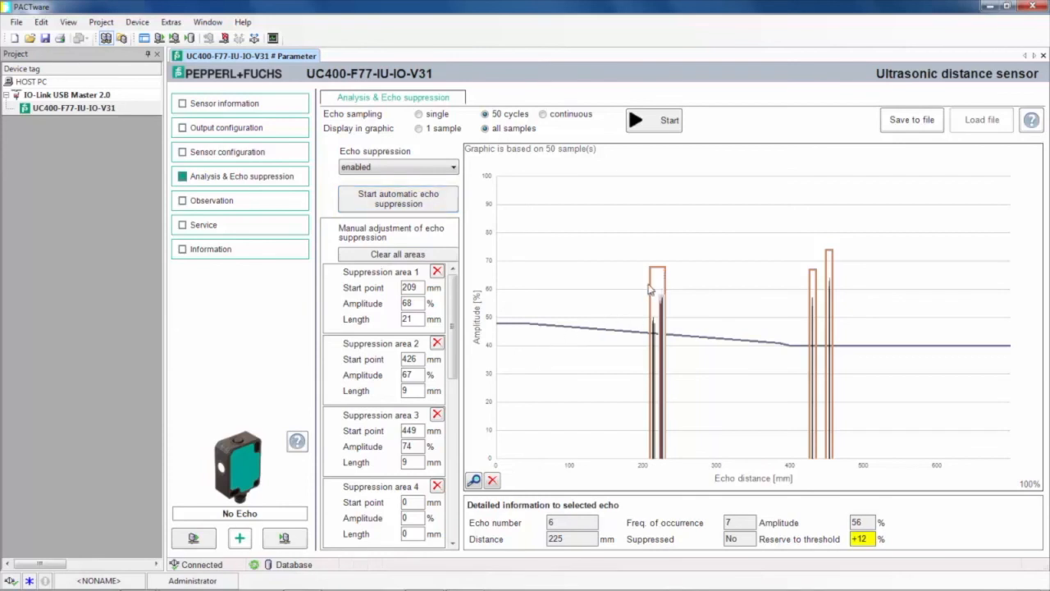
pyautogui.click(378, 270)
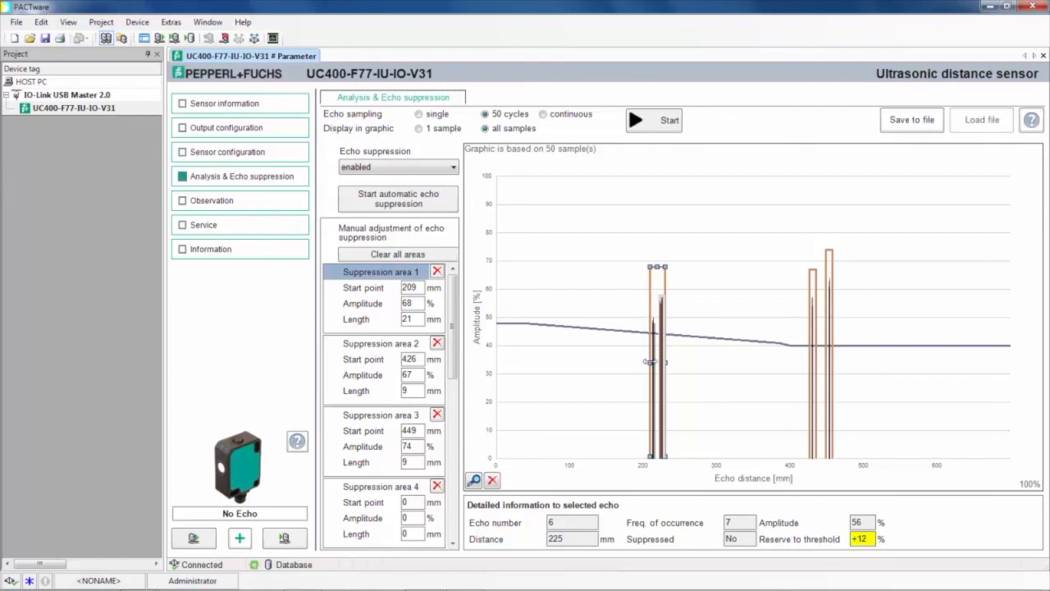
pyautogui.moveTo(656, 361); pyautogui.dragTo(616, 364)
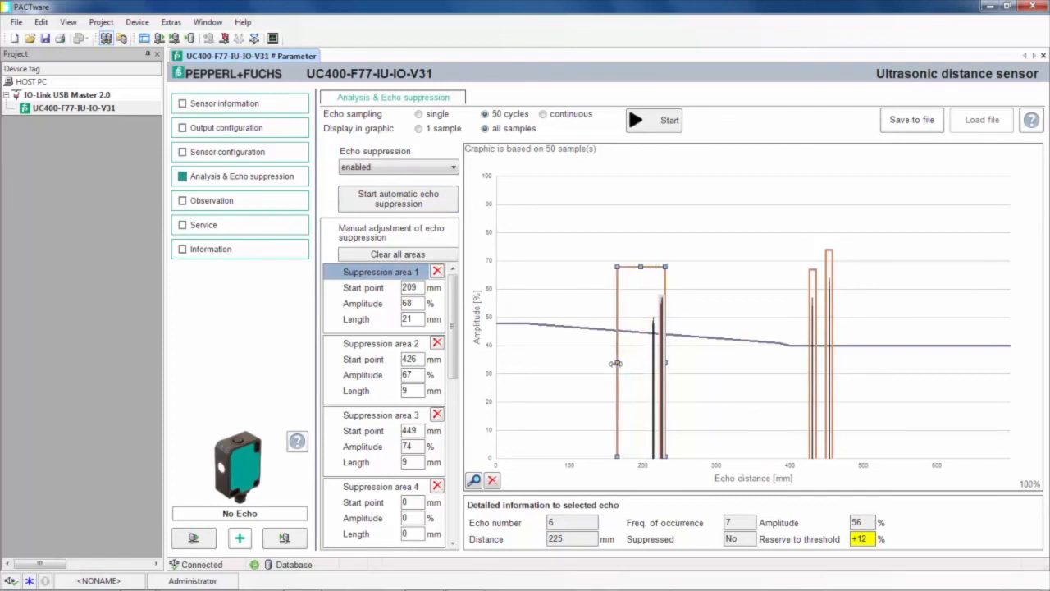